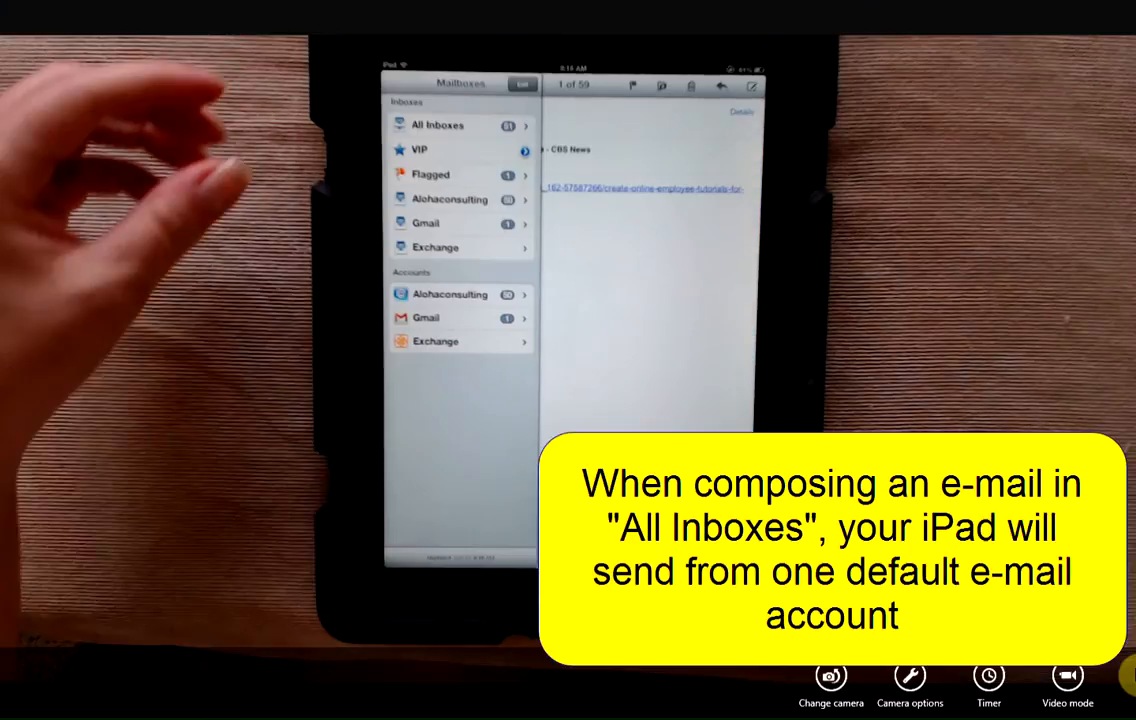
- Compose a new message from All Inboxes to check its default sender account
click(437, 125)
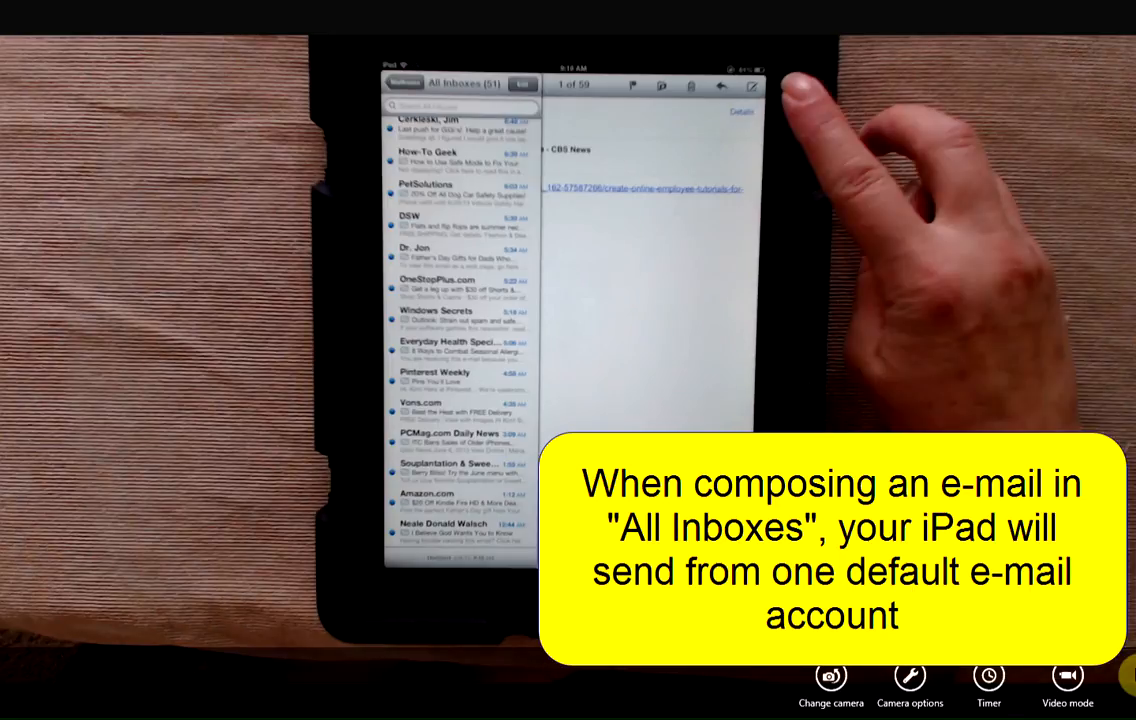
click(752, 84)
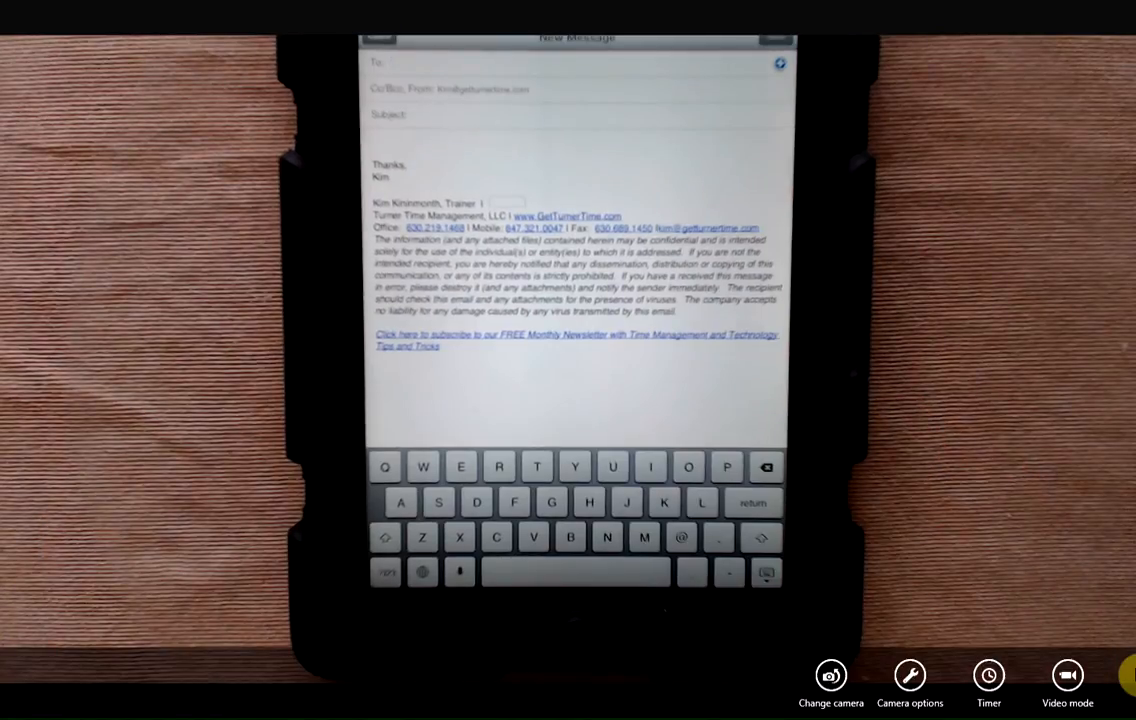
- Go to the iPad Settings app and scroll toward the Mail account preferences
click(390, 61)
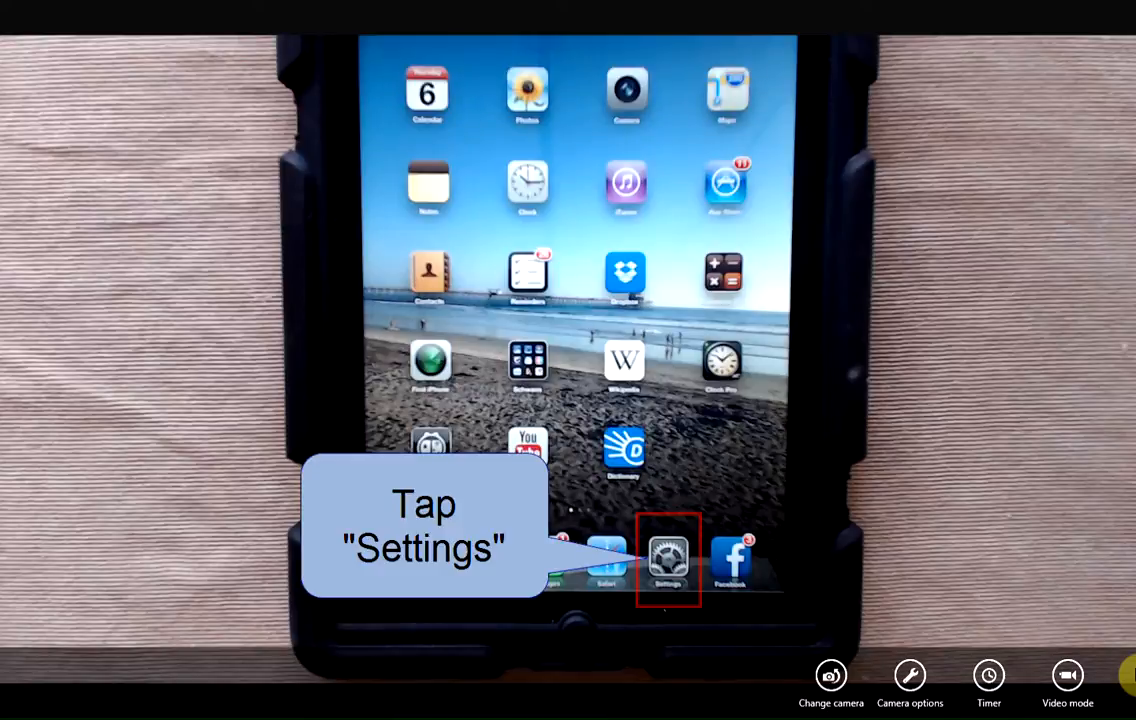
click(668, 560)
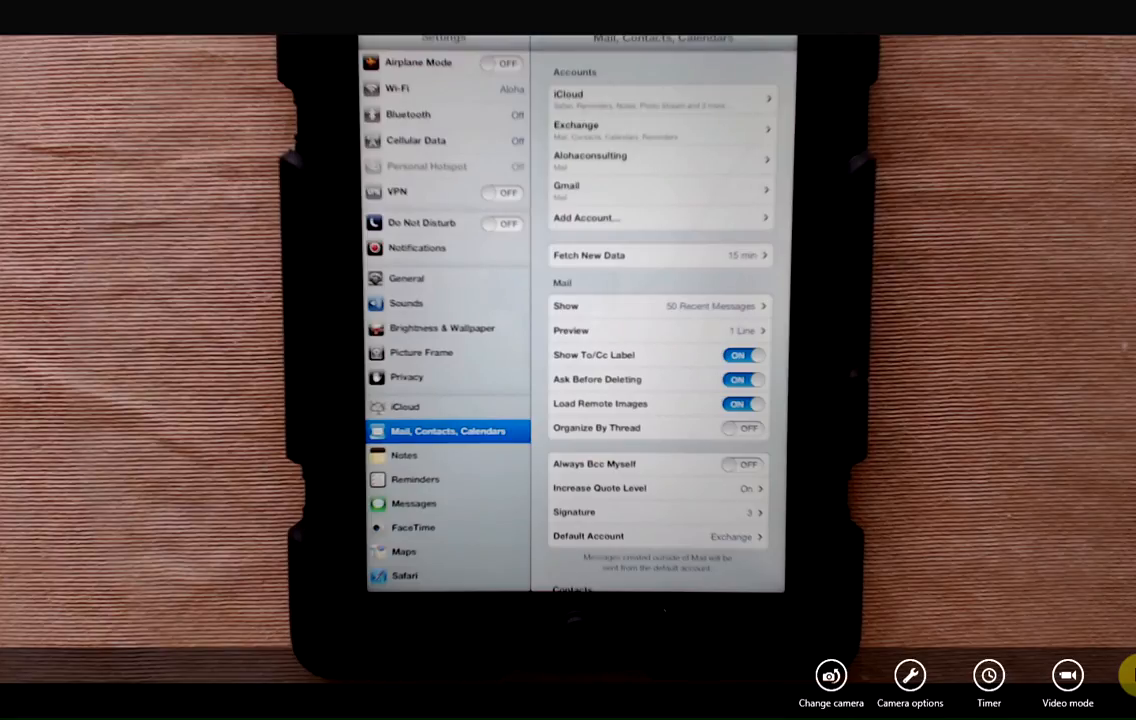
scroll(down, 3)
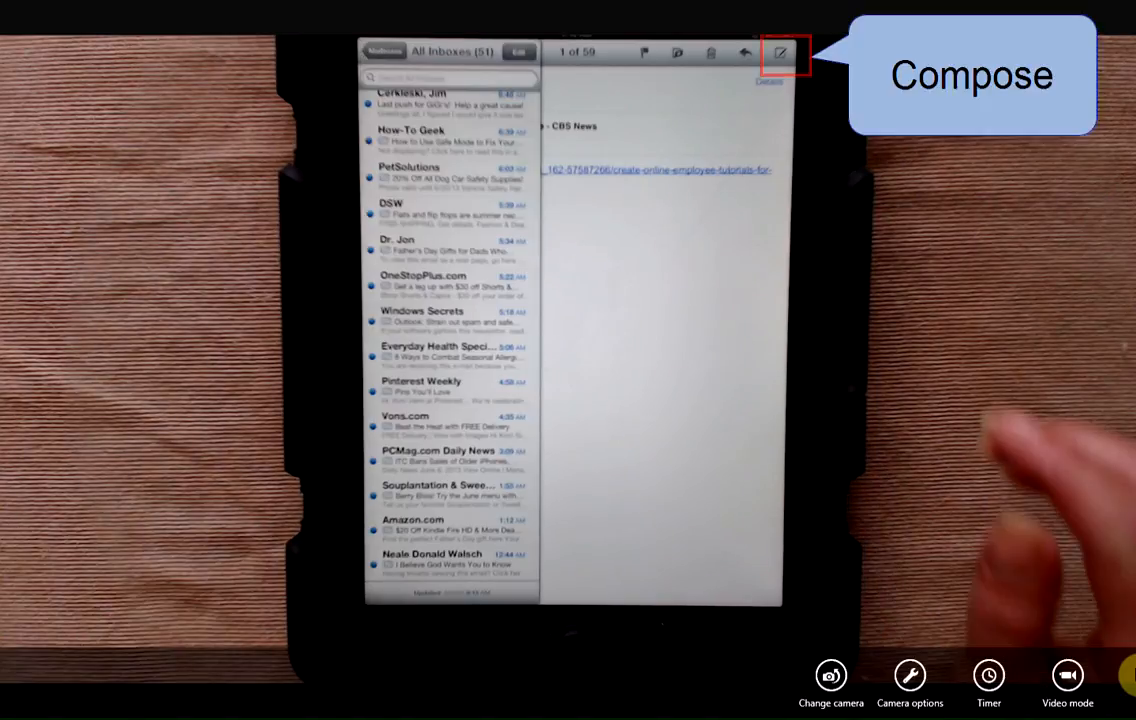
- Start a new message from All Inboxes to recheck the sender account
click(780, 52)
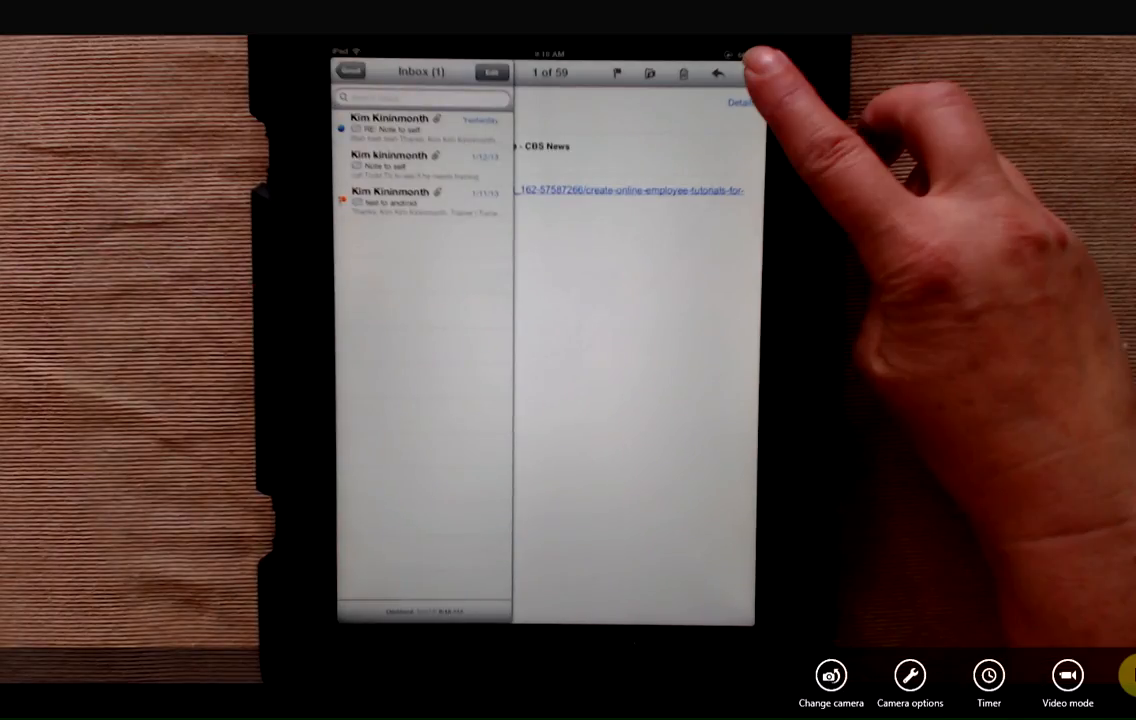
- Reply to BookBub's 'Your eBook bargains for Thursday' message
click(748, 72)
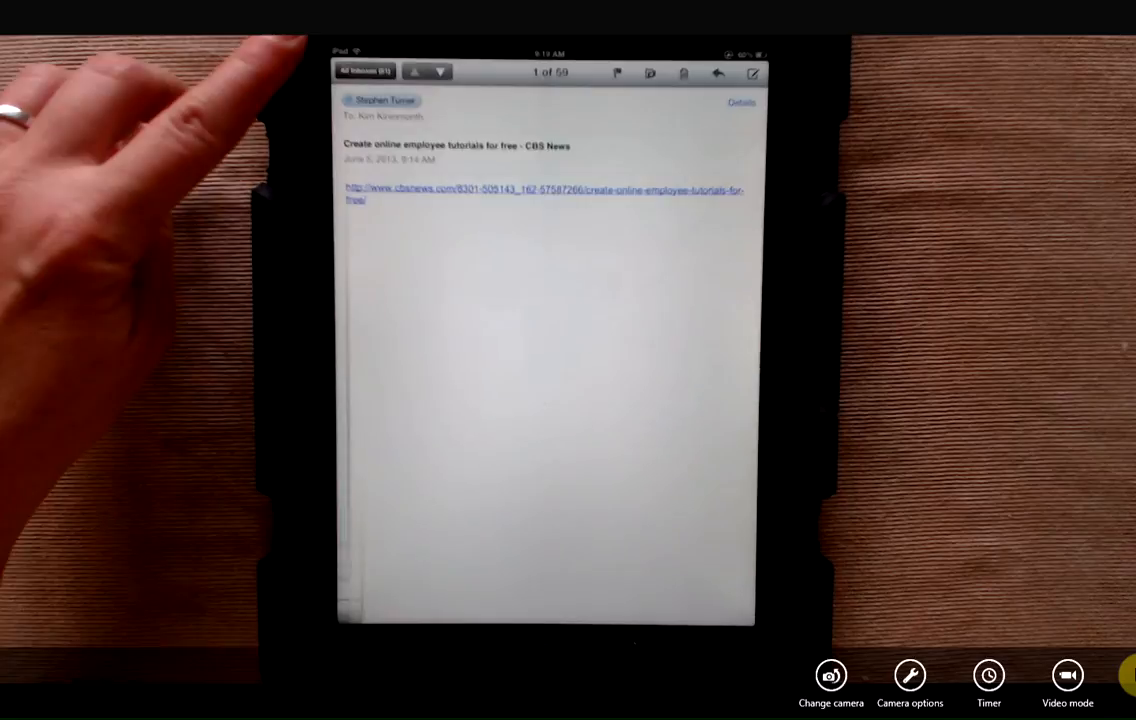
click(363, 71)
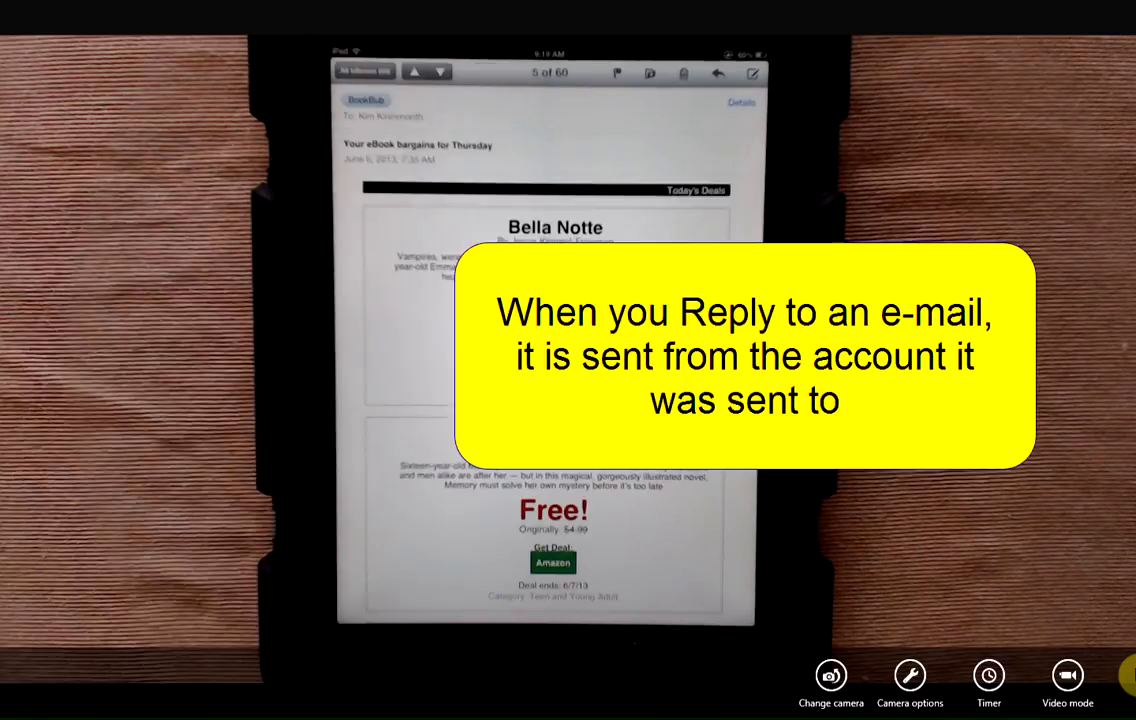
click(718, 72)
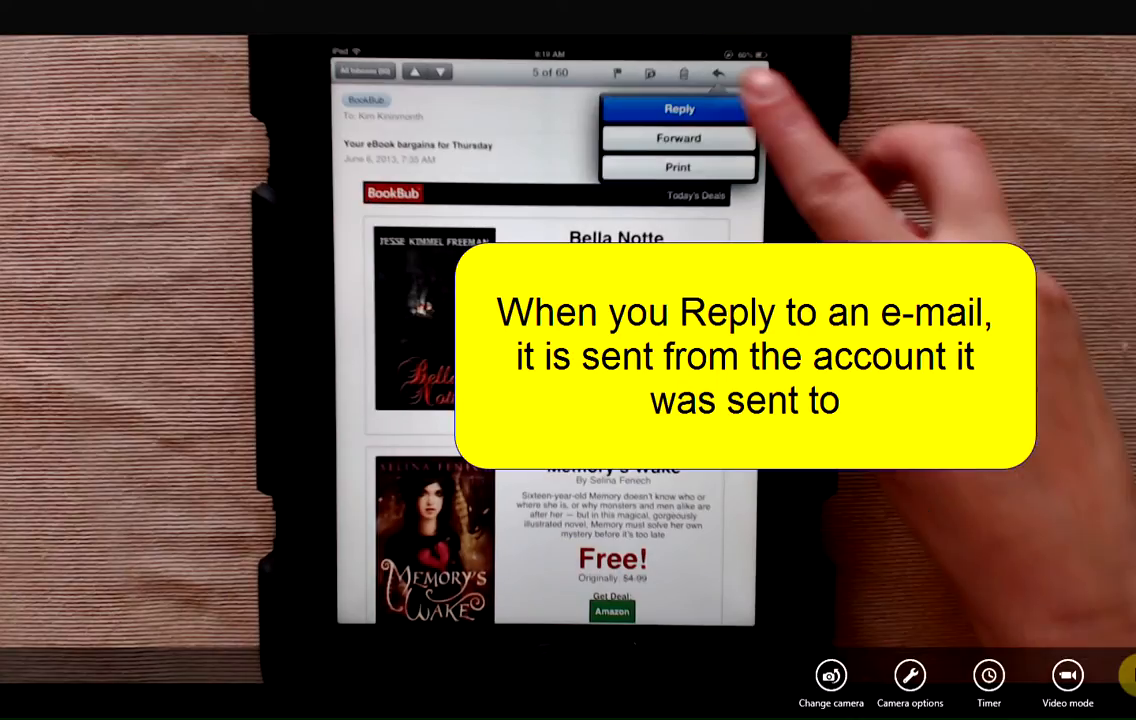
click(679, 108)
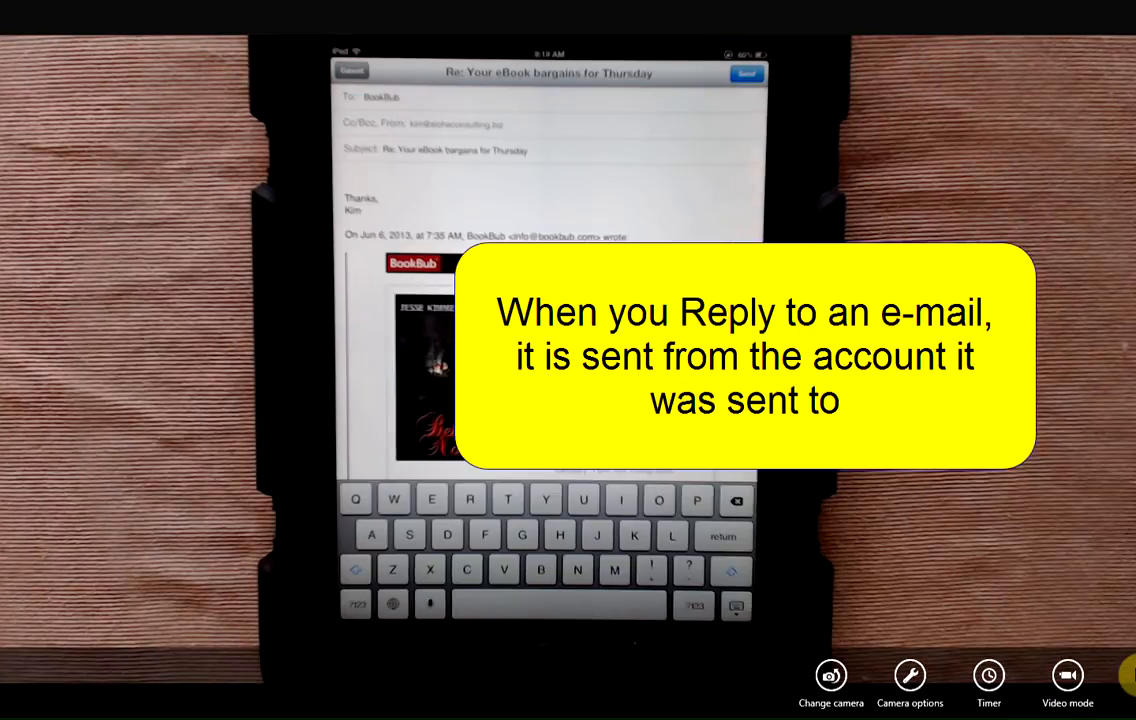